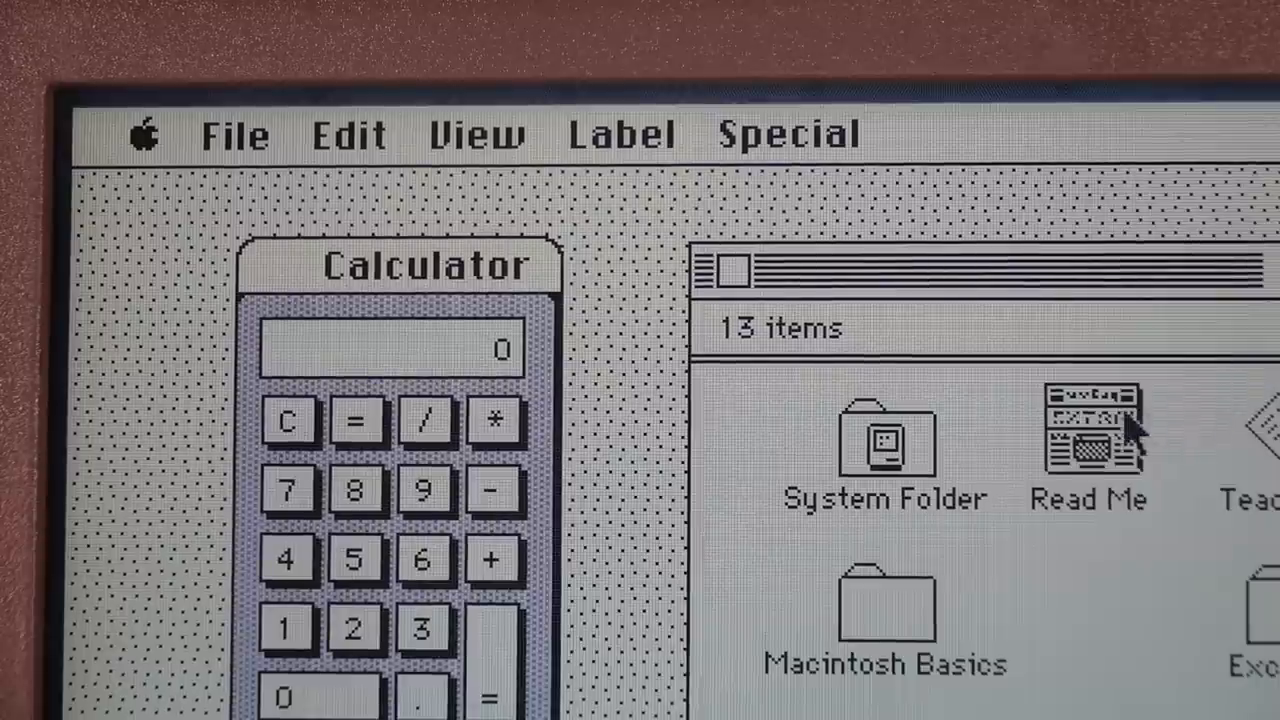
Step: Open the PowerBook Read Me in TeachText and scroll through its battery notes
click(1089, 440)
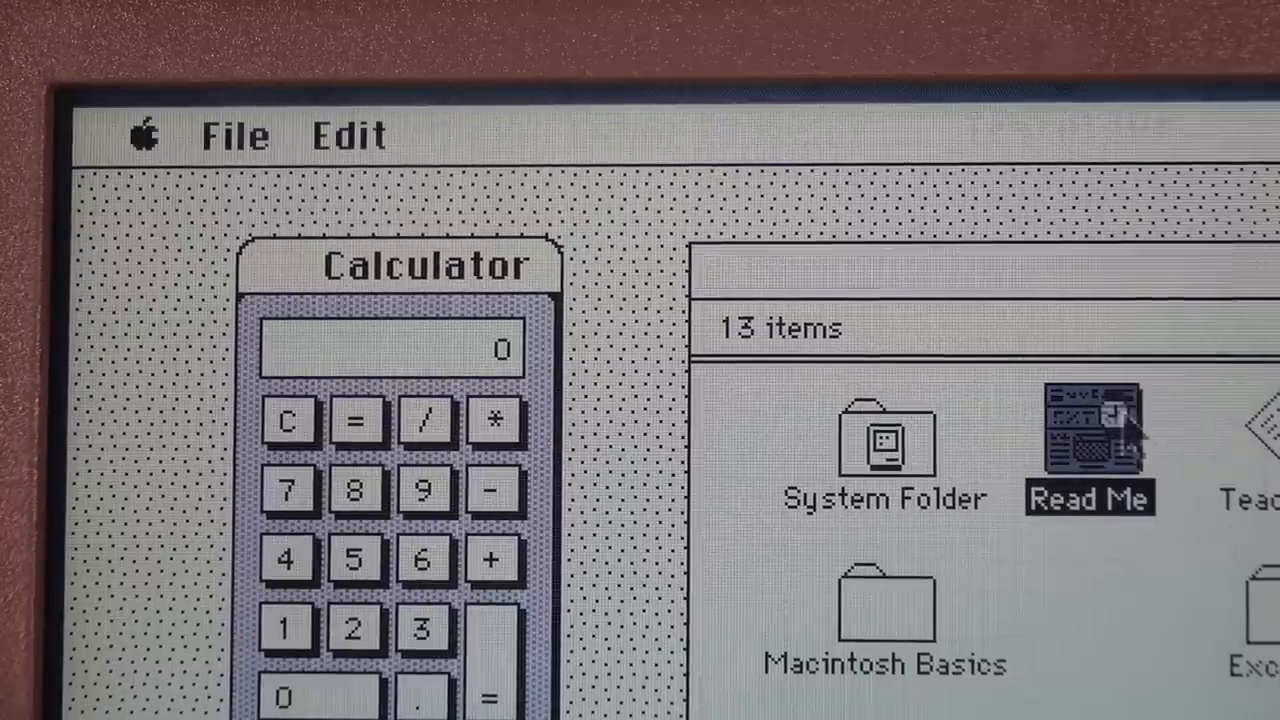
double_click(1089, 450)
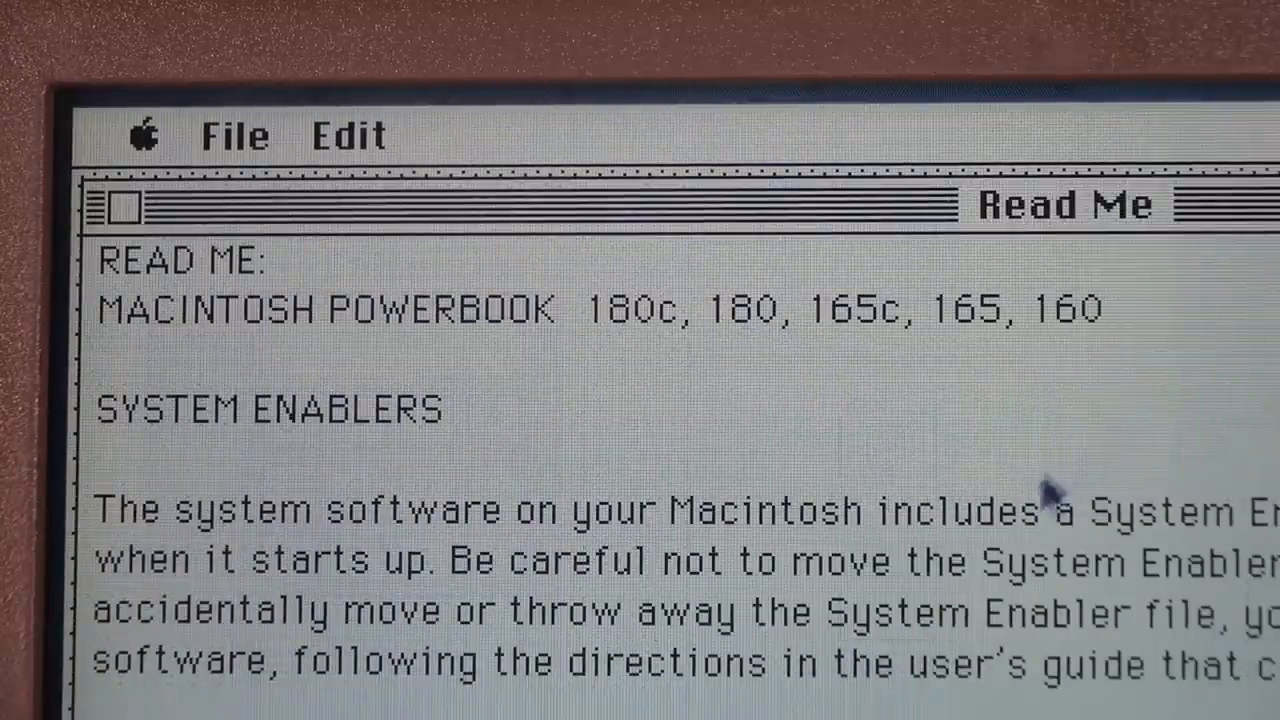
scroll(down, 3)
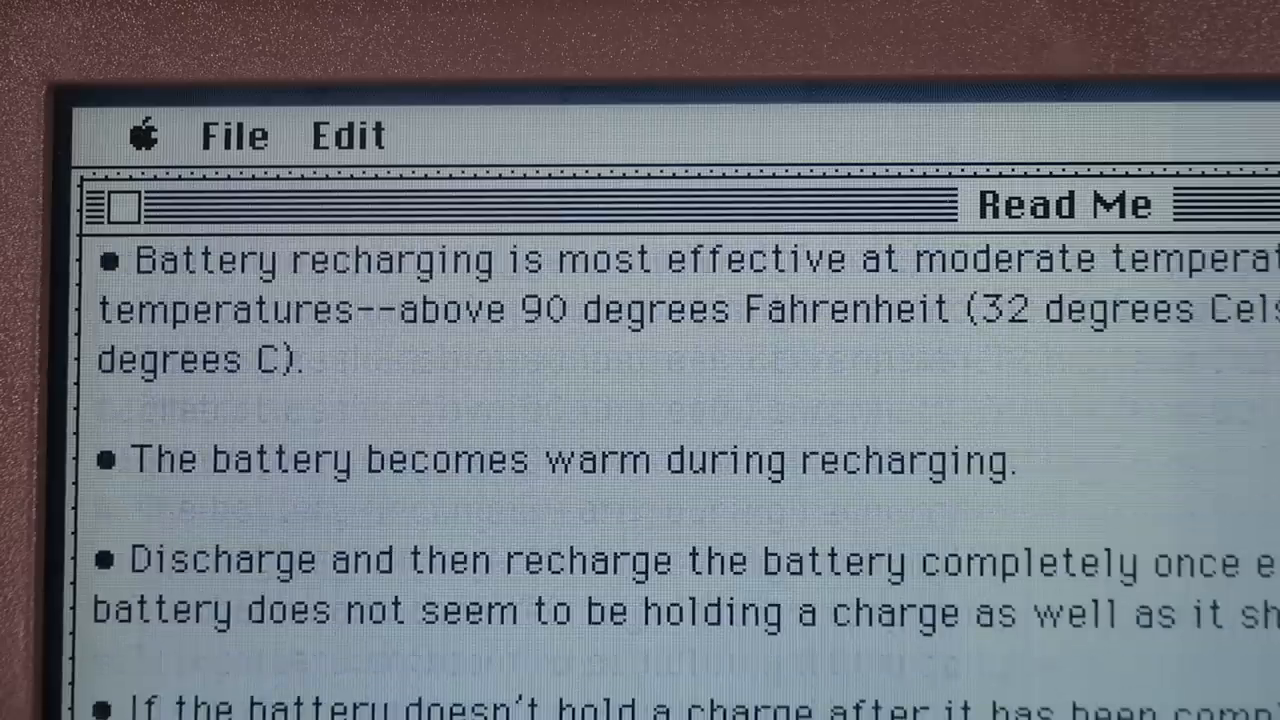
scroll(down, 3)
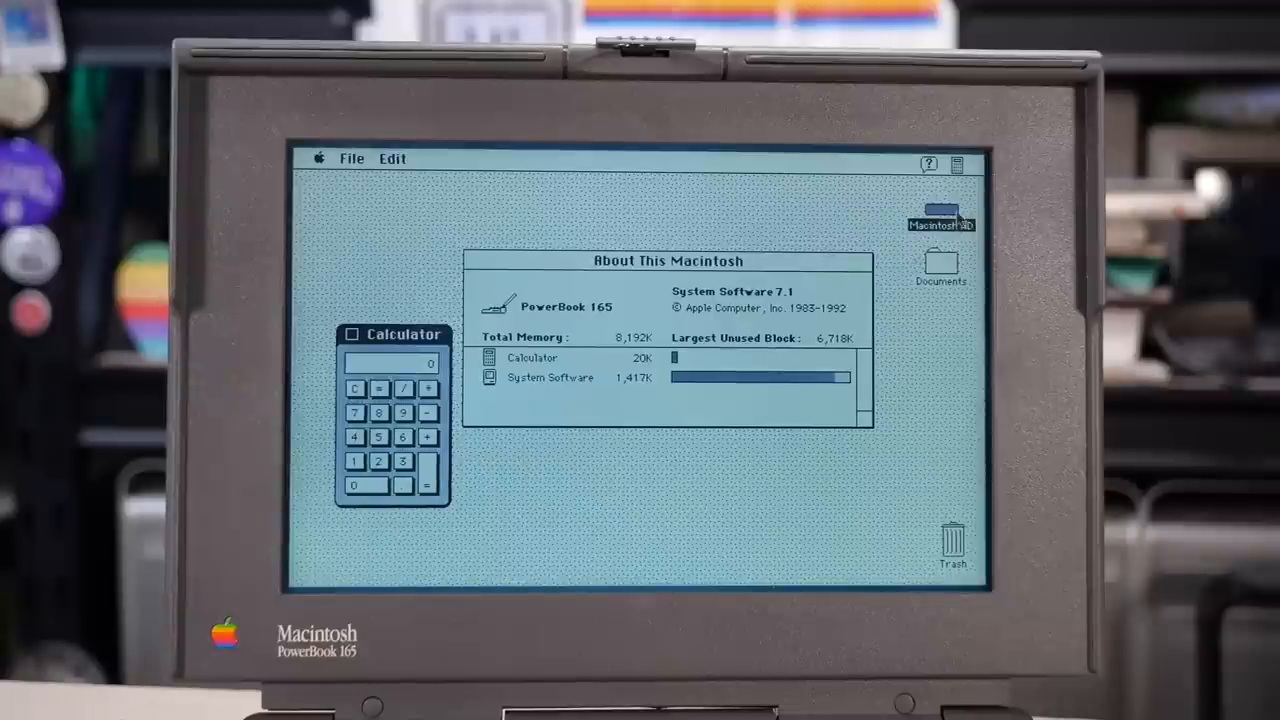
Step: Open Macintosh HD, then its Macintosh Basics folder showing 17 items
double_click(940, 215)
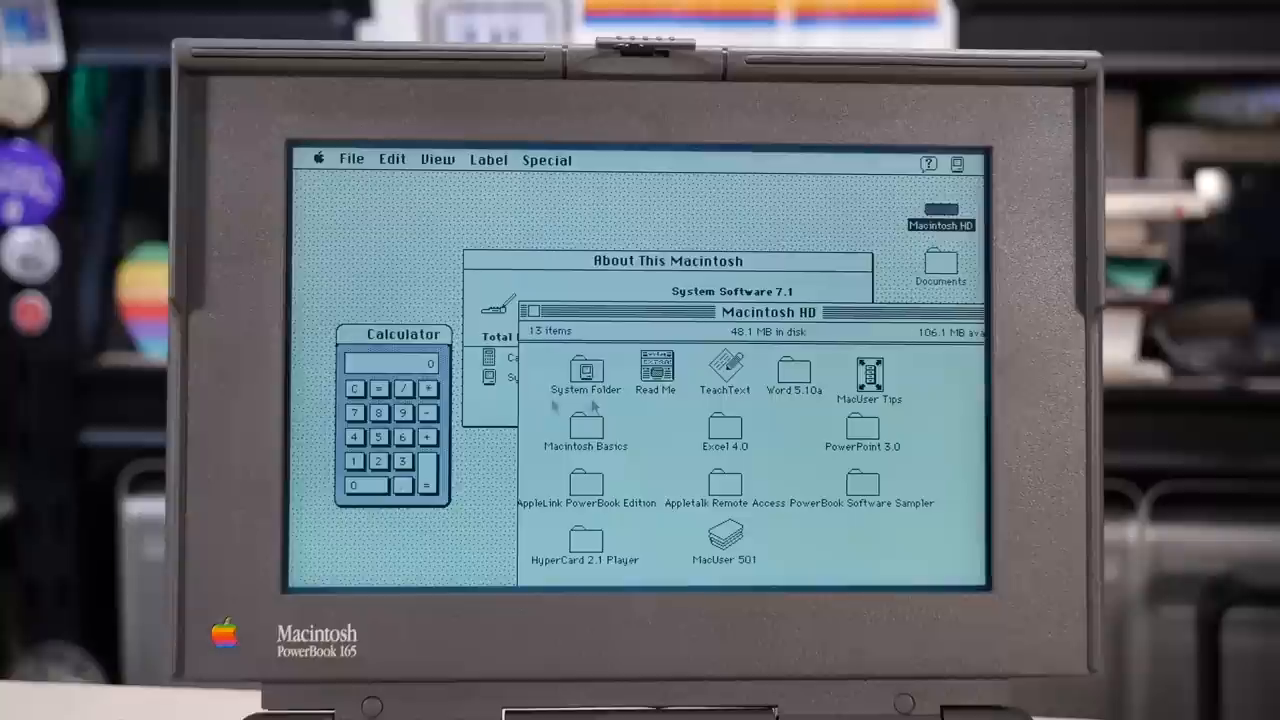
click(585, 428)
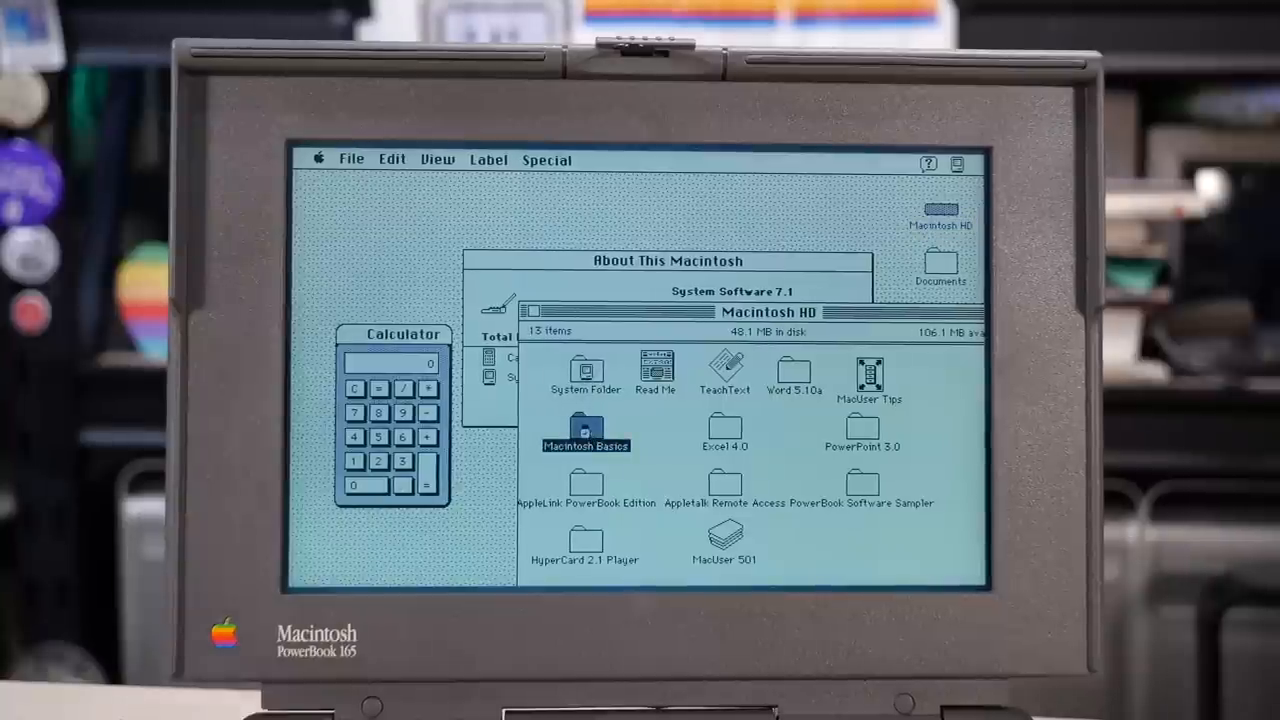
double_click(586, 437)
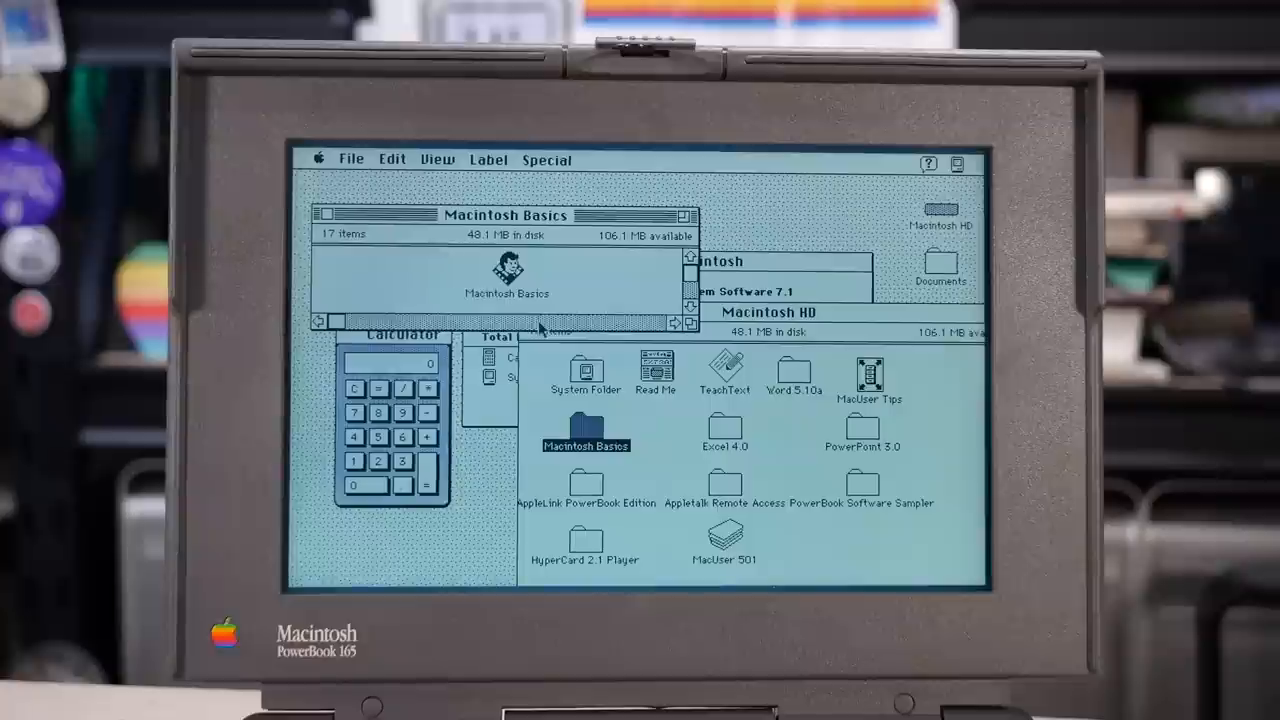